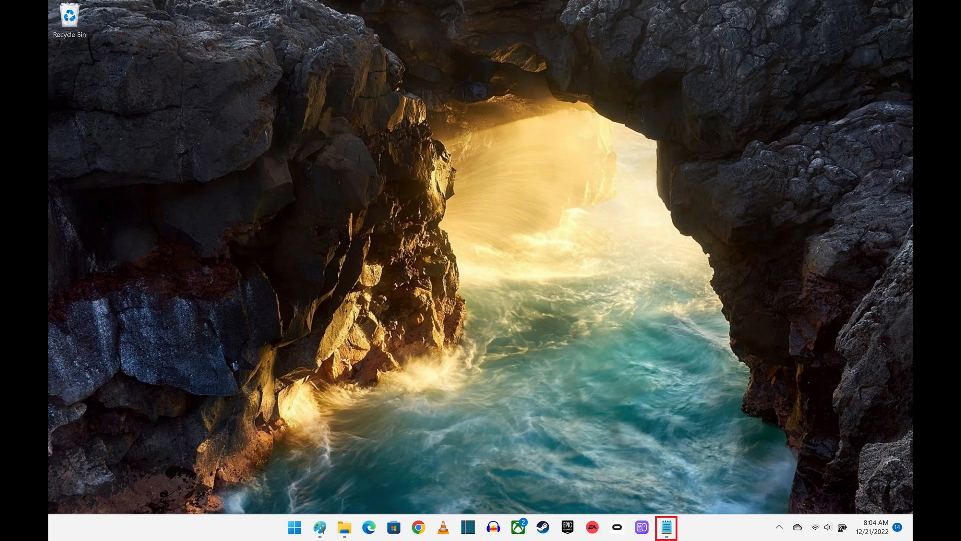
Shift+right-click the Notepad taskbar icon to show its window menu
{"action": "right_click", "coordinate": [666, 527]}
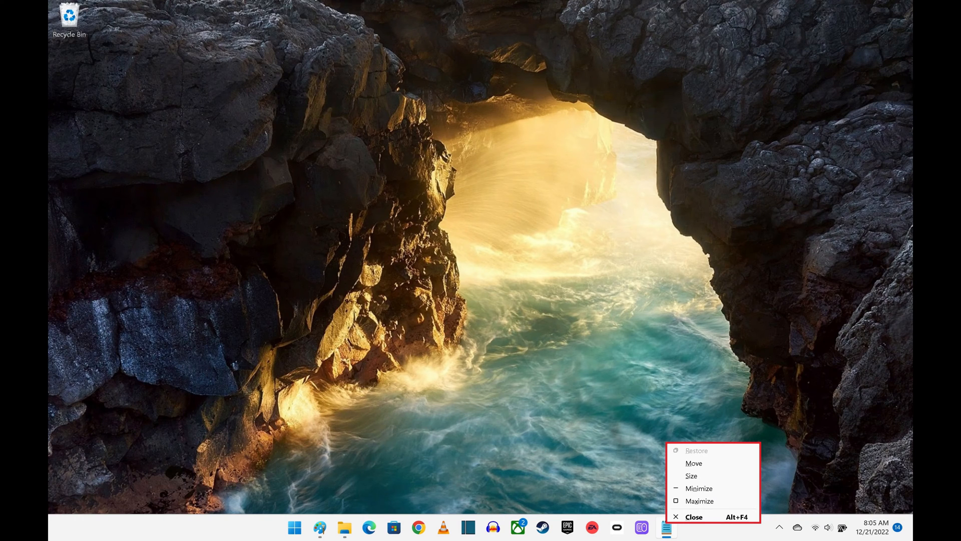
{"action": "mouse_move", "coordinate": [693, 463]}
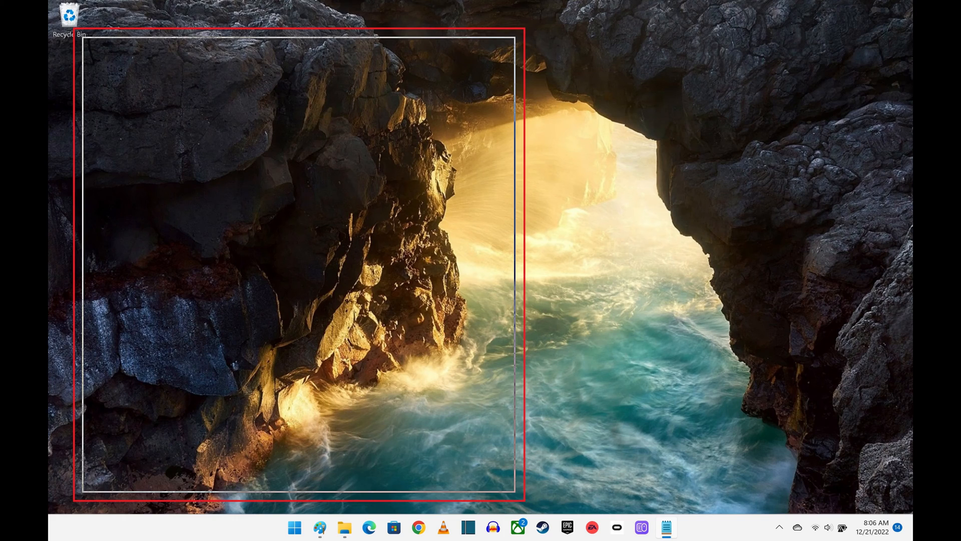
Place the moved Notepad window on the left side of the desktop
{"action": "left_click", "coordinate": [666, 527]}
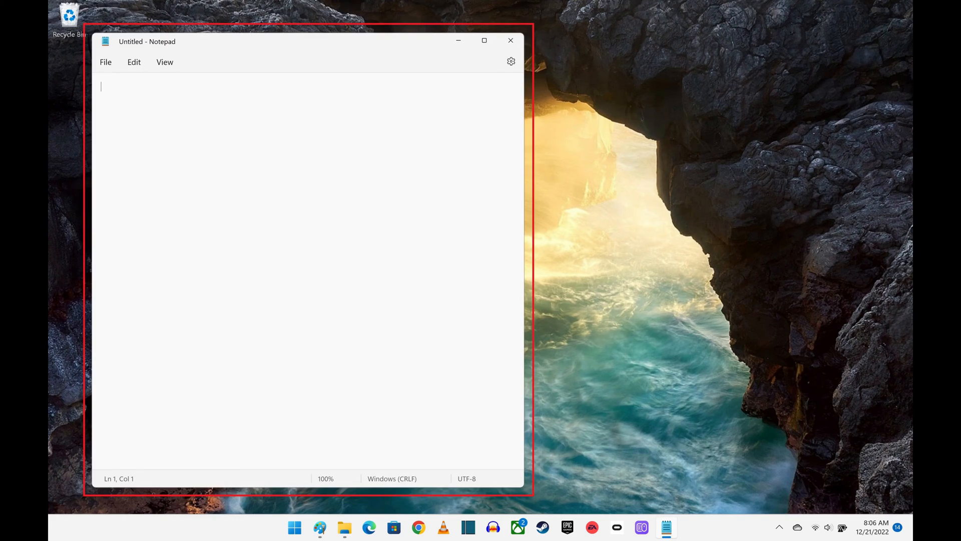